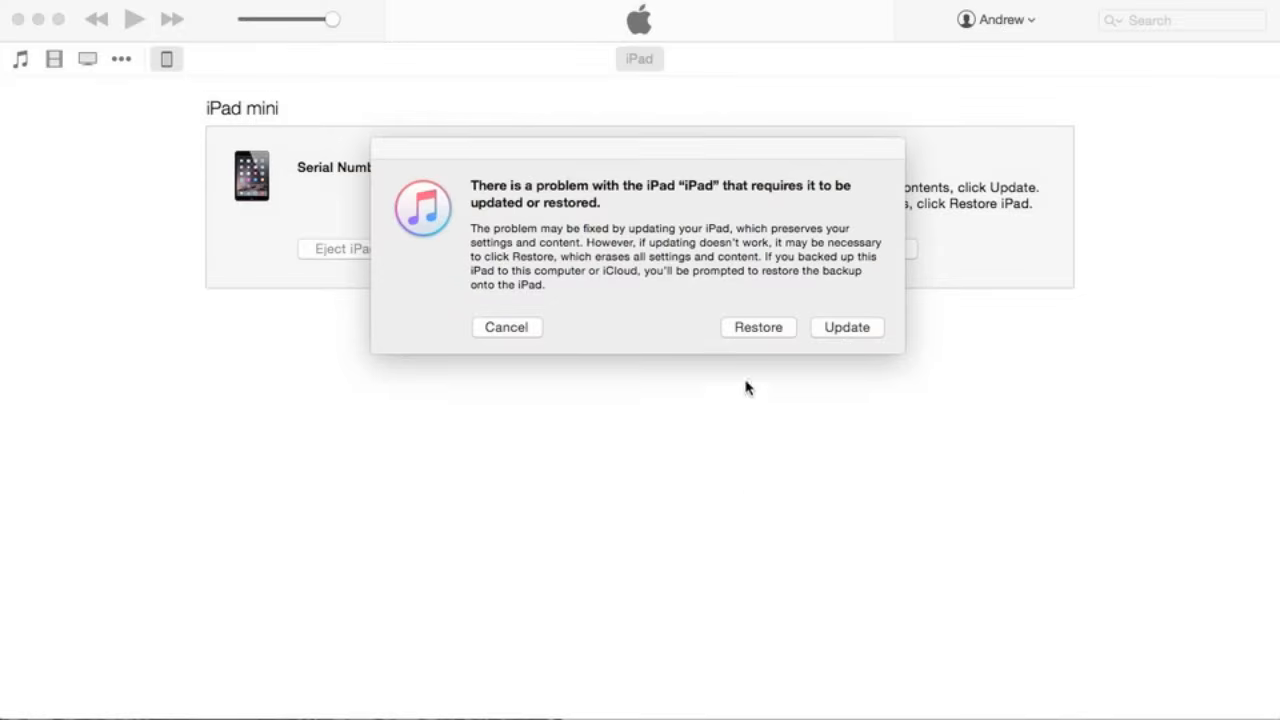
mouse_move(744, 340)
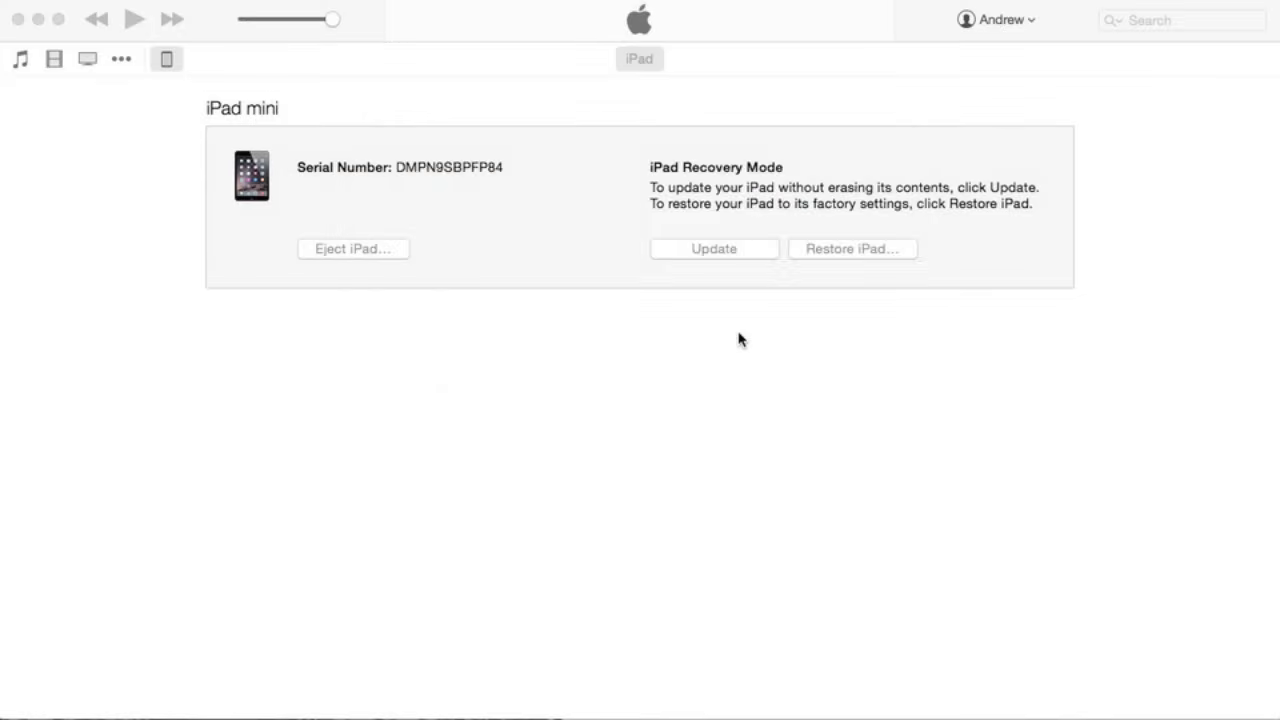
Confirm a factory restore of the iPad mini in recovery mode so software extraction begins
click(852, 248)
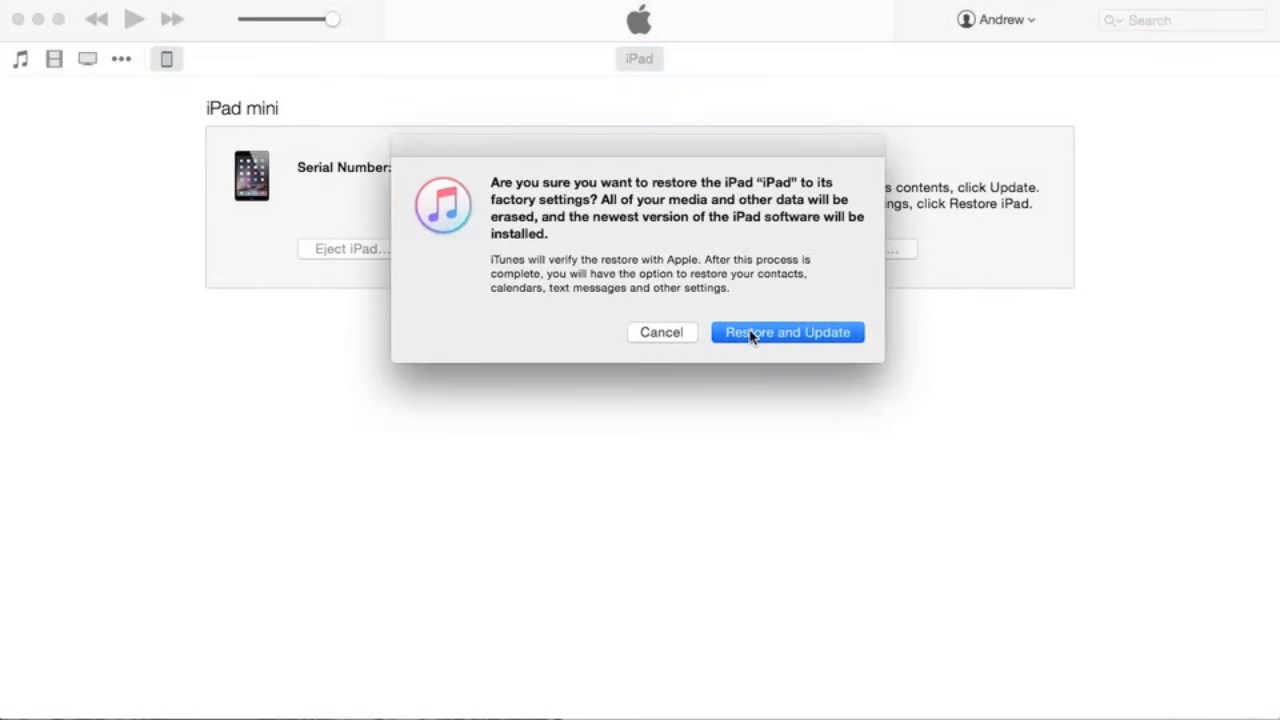
click(788, 332)
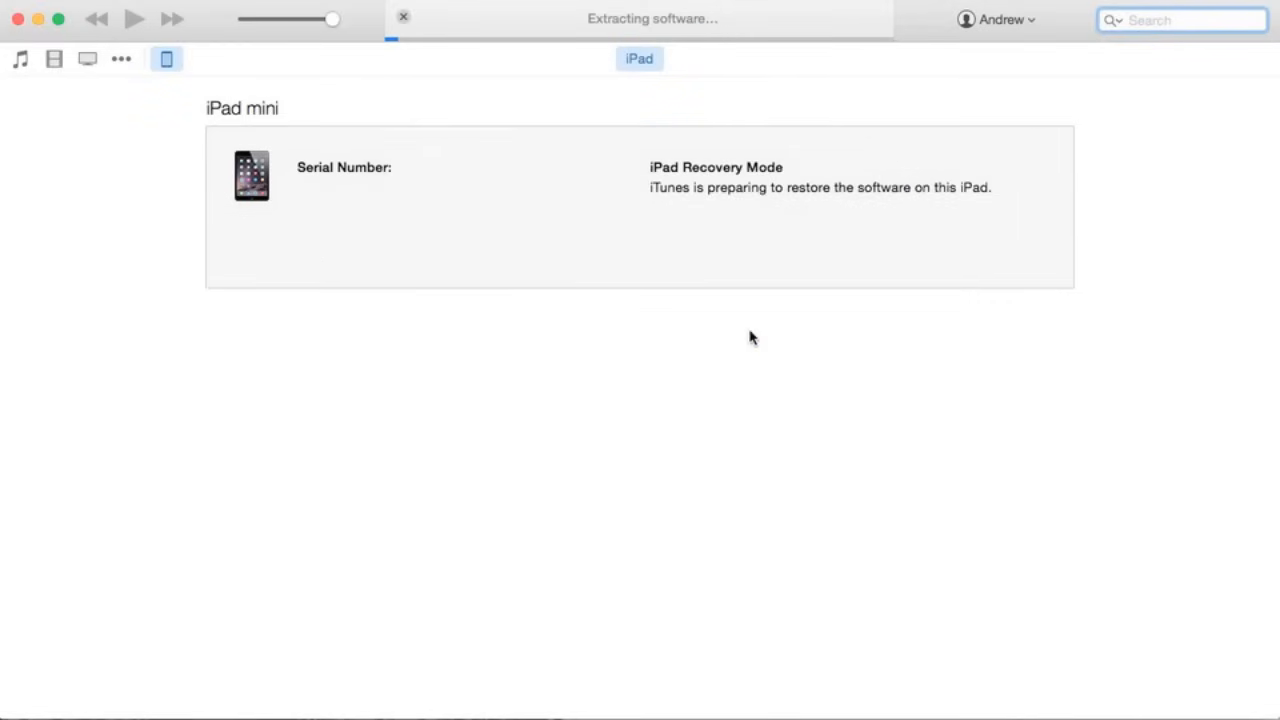
click(1180, 20)
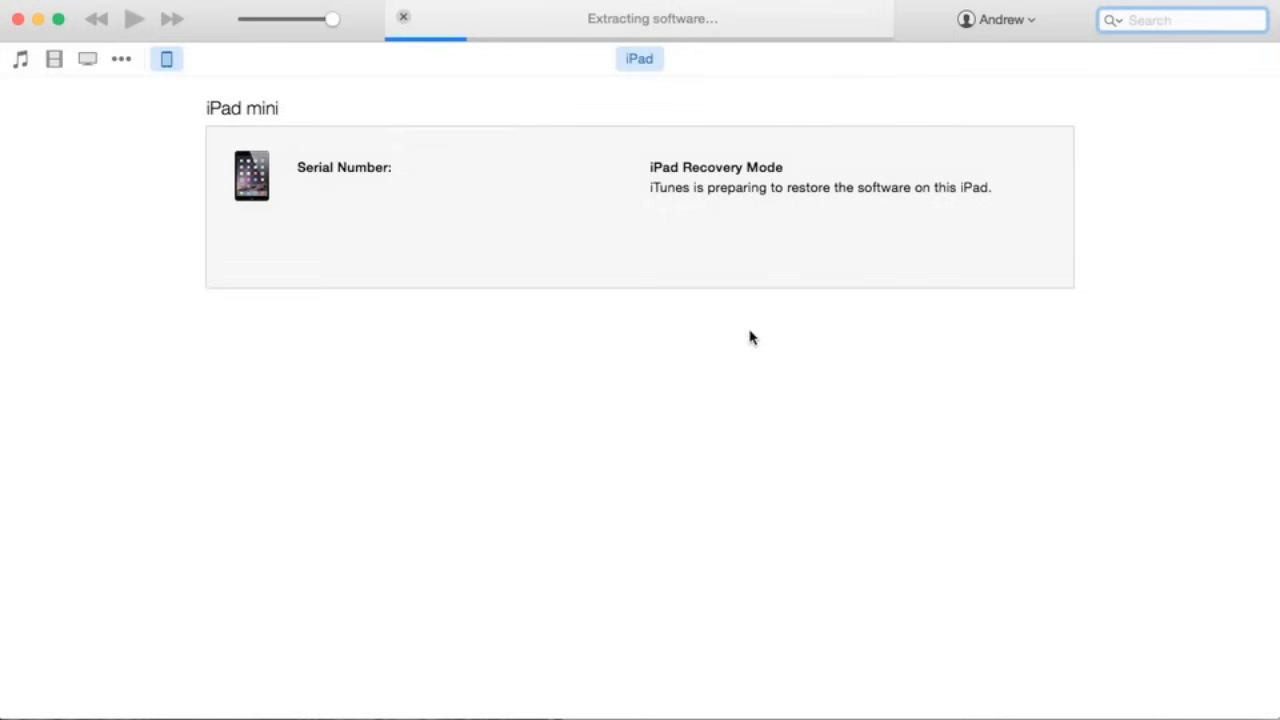
click(1180, 20)
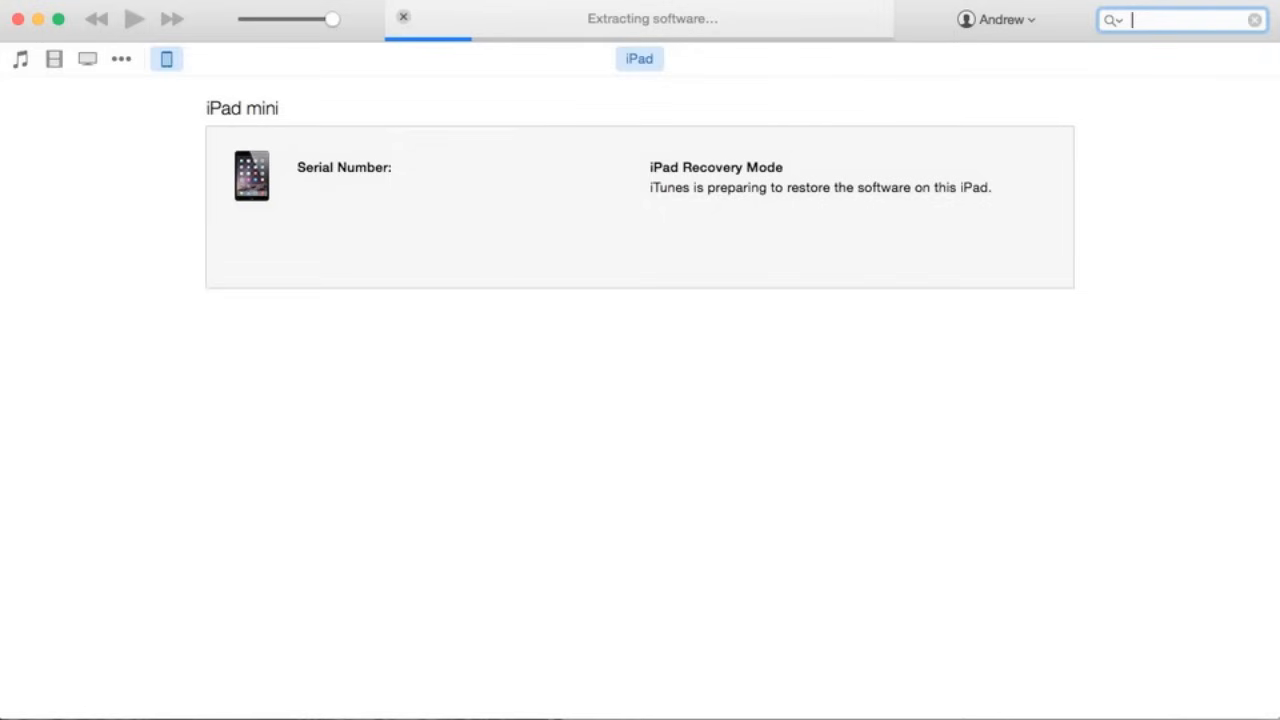